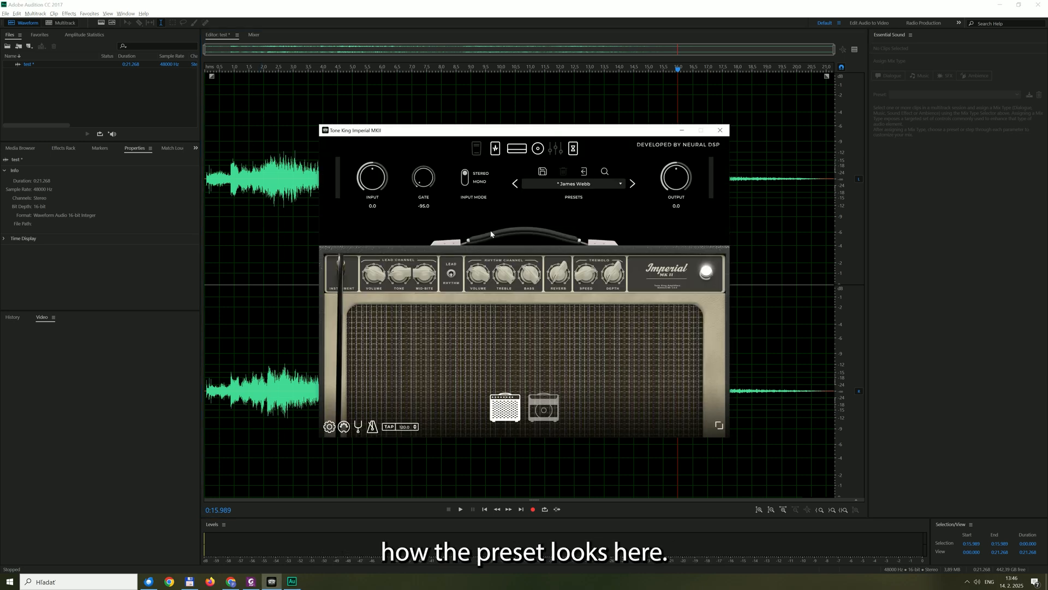
{"action": "mouse_move", "coordinate": [330, 427]}
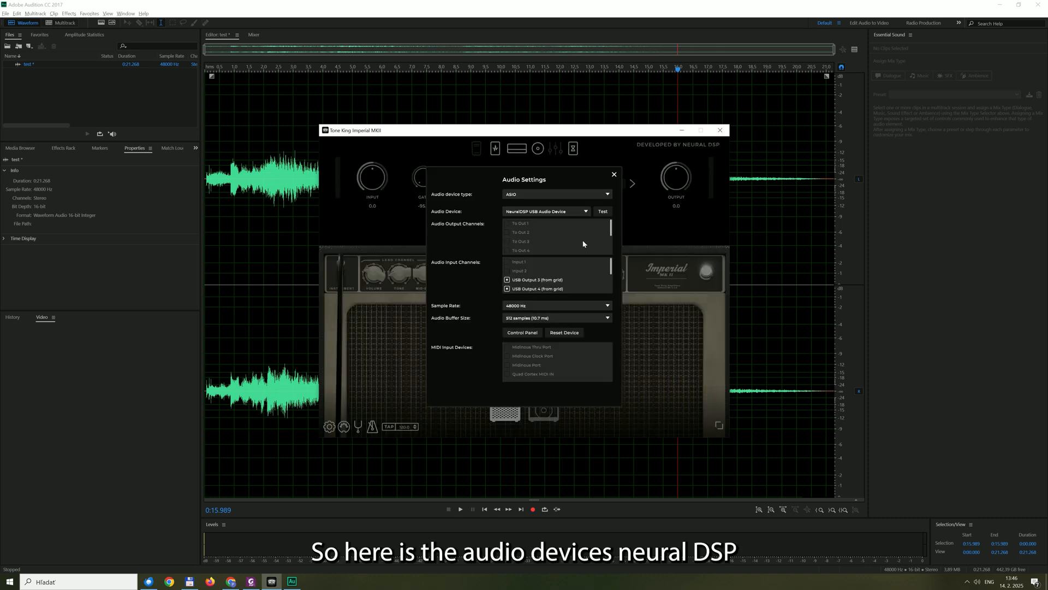
{"action": "mouse_move", "coordinate": [525, 223]}
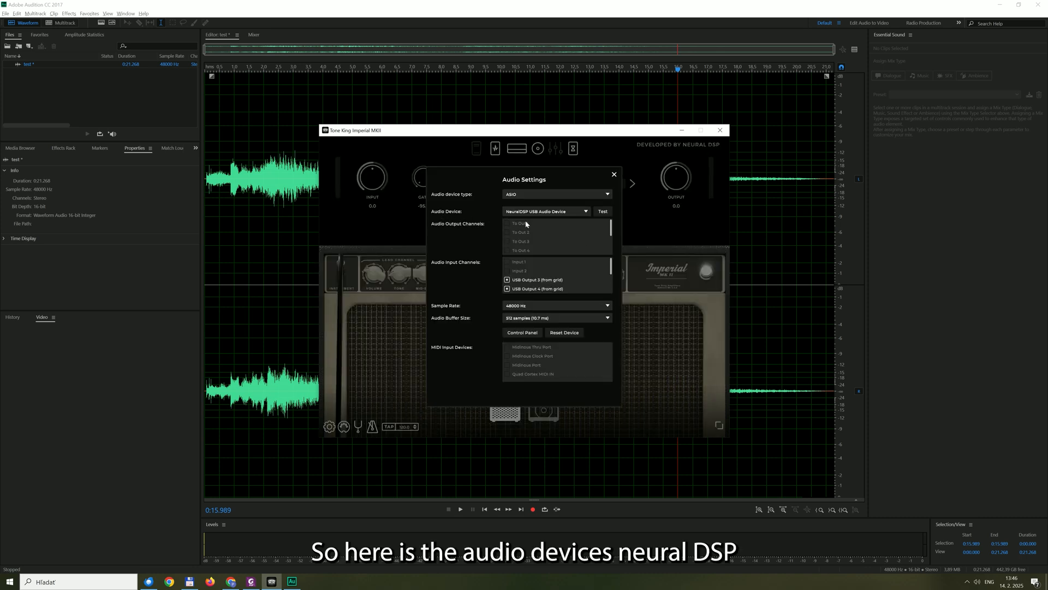
{"action": "mouse_move", "coordinate": [541, 219]}
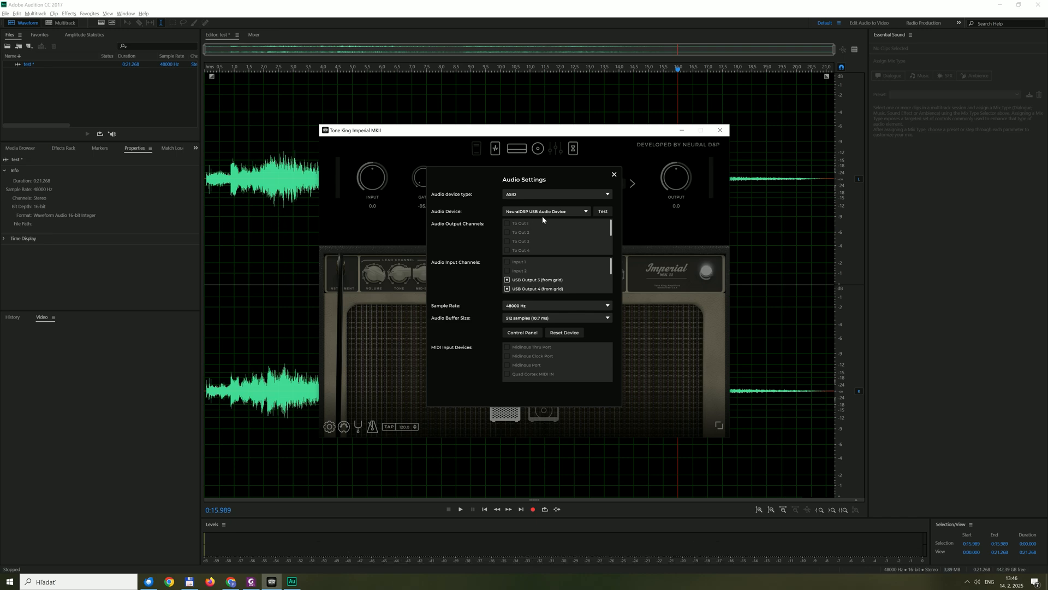
{"action": "mouse_move", "coordinate": [534, 274]}
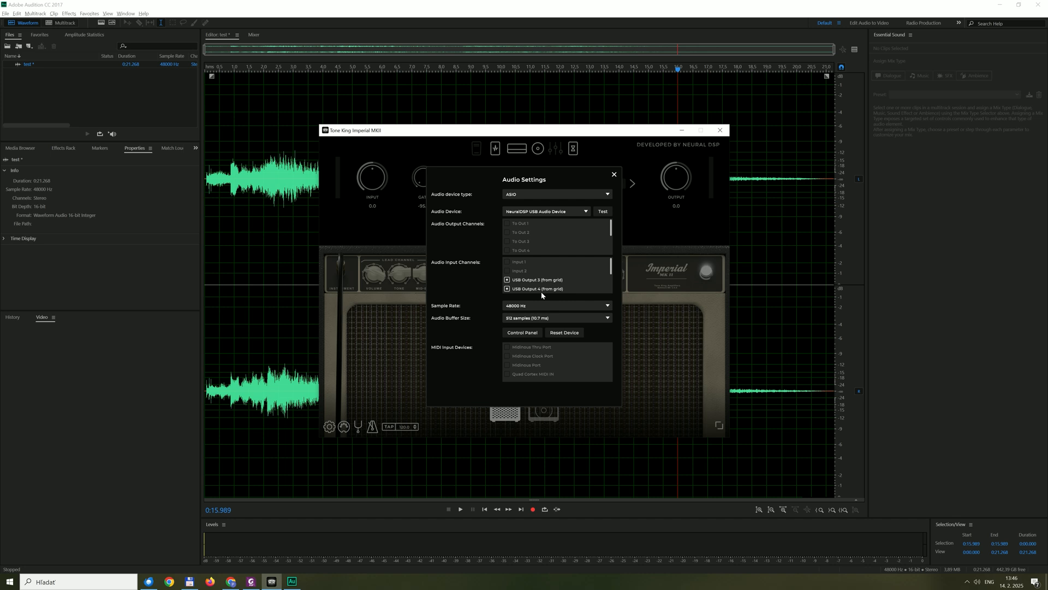
{"action": "mouse_move", "coordinate": [589, 255]}
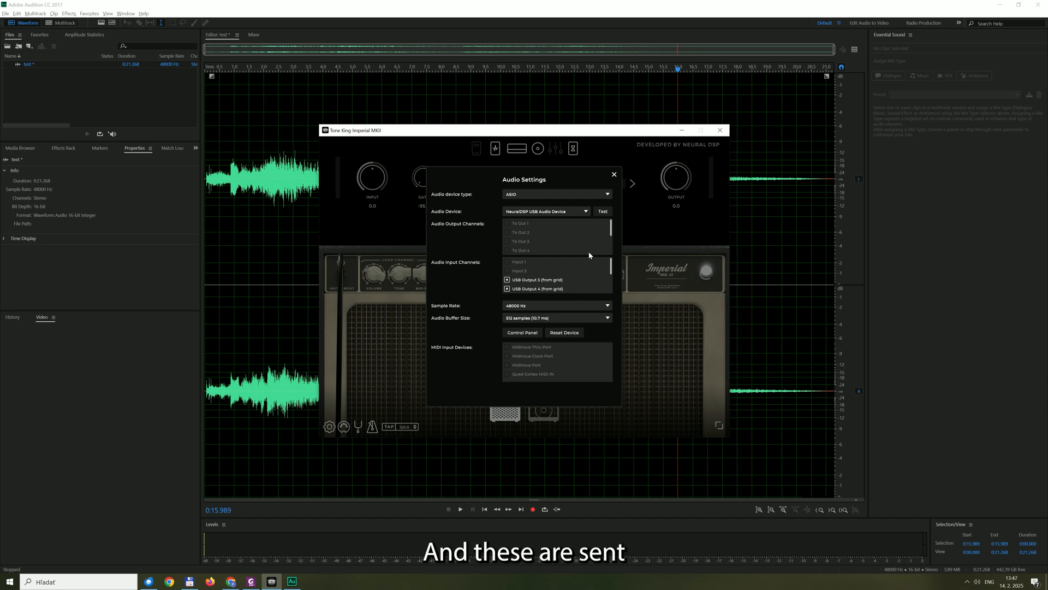
Step: Review the Audio Output Channels list to confirm USB Inputs 7/8 are enabled for the Tone King output
{"action": "scroll", "scroll_direction": "down", "scroll_amount": 3}
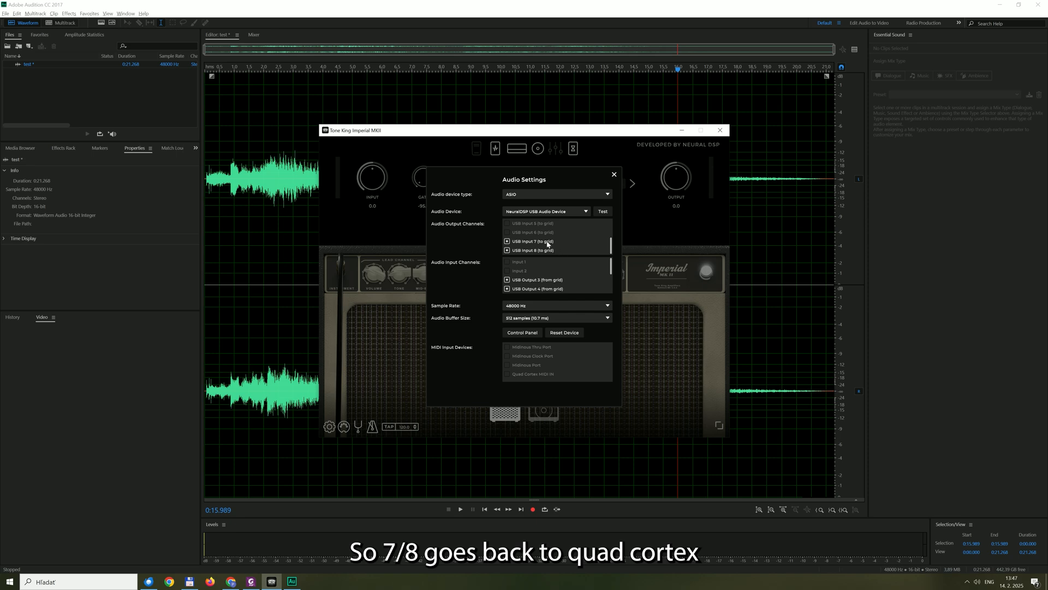
{"action": "mouse_move", "coordinate": [542, 258]}
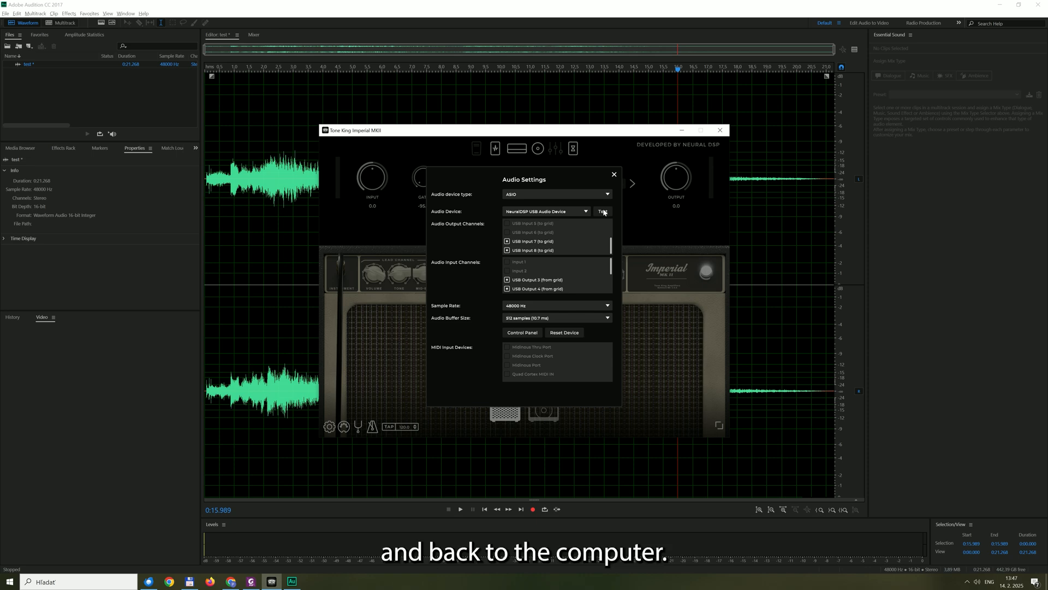
{"action": "mouse_move", "coordinate": [578, 223]}
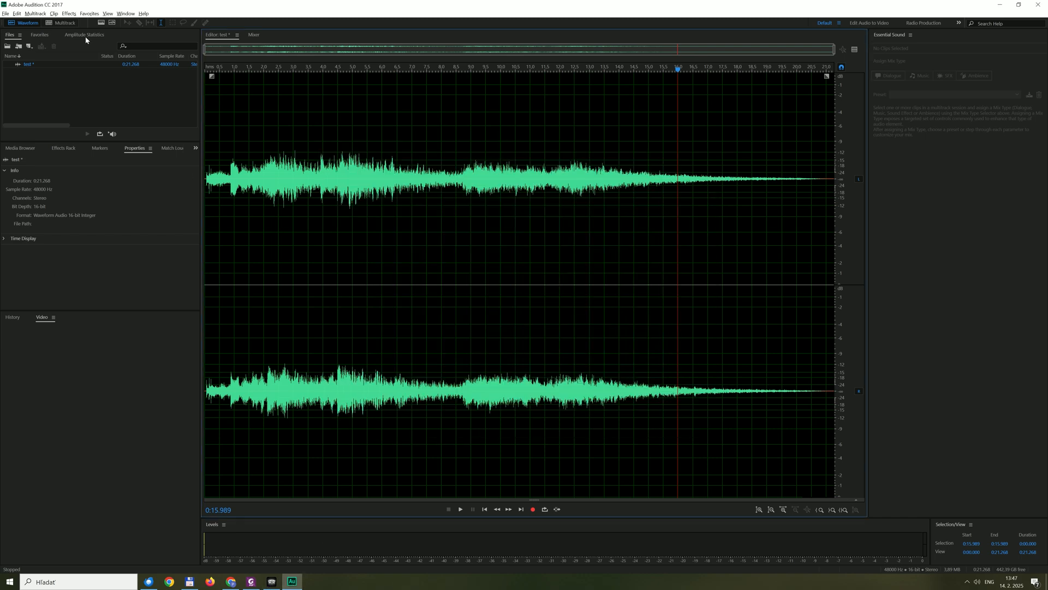
{"action": "left_click", "coordinate": [17, 13]}
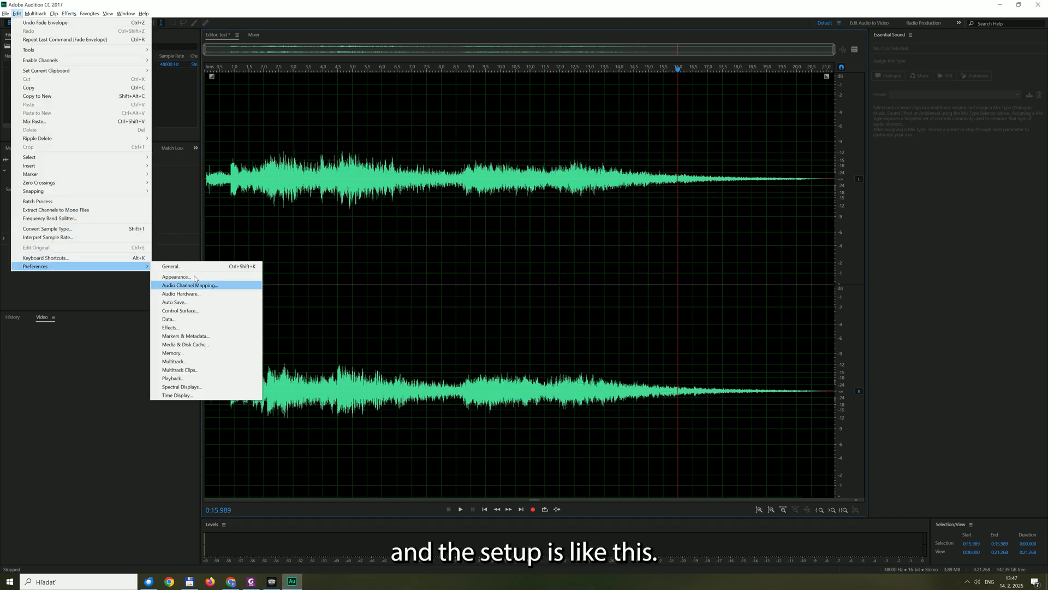
{"action": "left_click", "coordinate": [181, 294]}
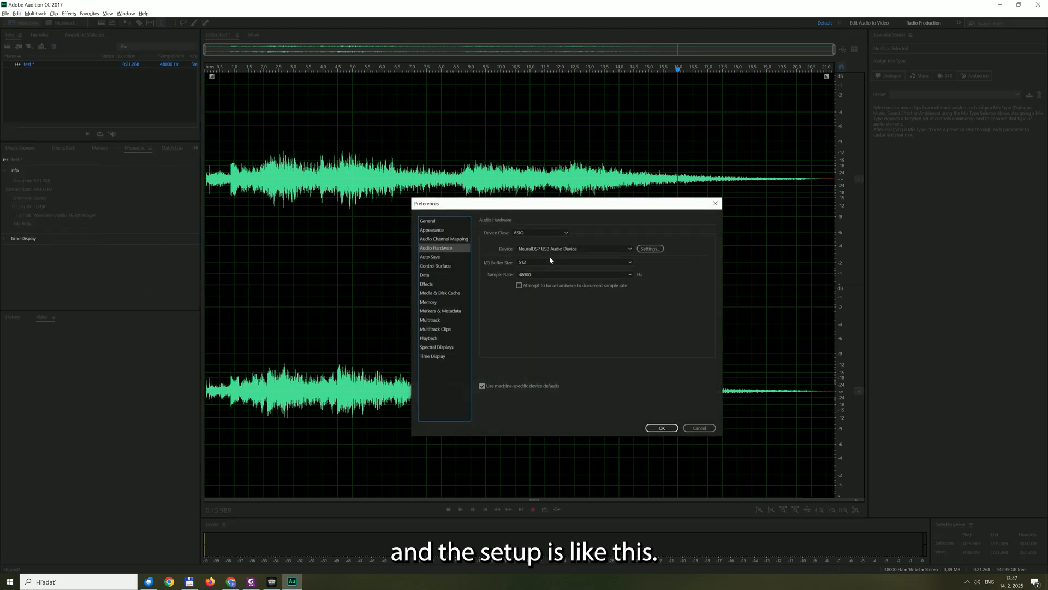
{"action": "left_click", "coordinate": [445, 239]}
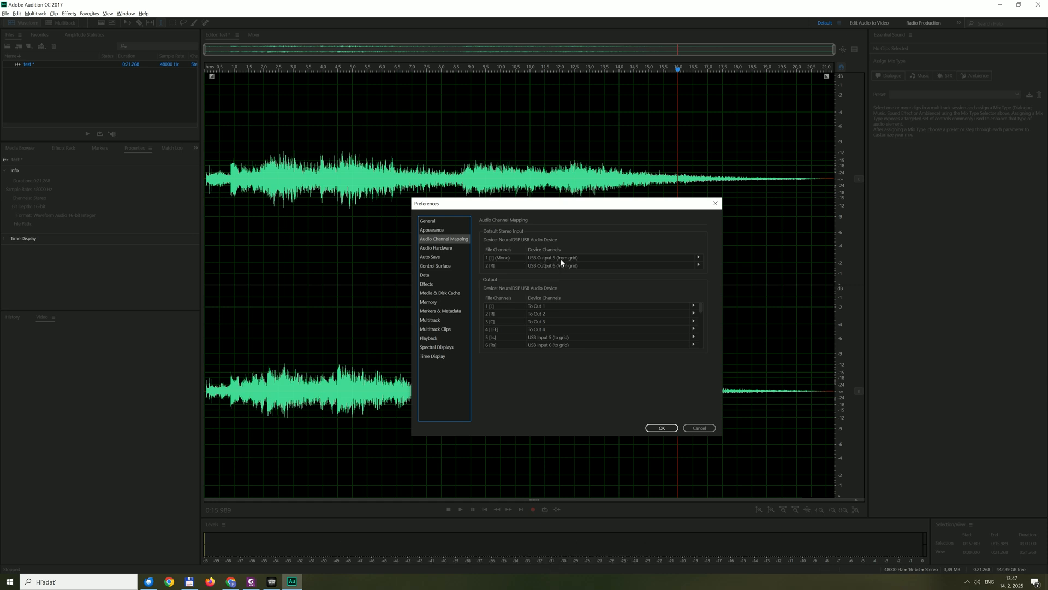
{"action": "mouse_move", "coordinate": [577, 270]}
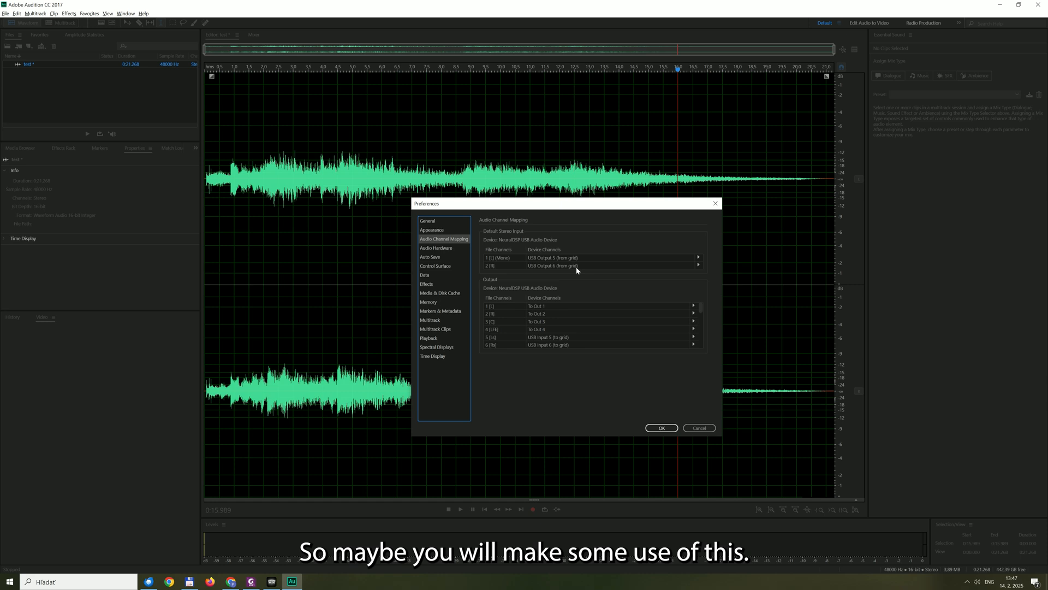
{"action": "mouse_move", "coordinate": [665, 274]}
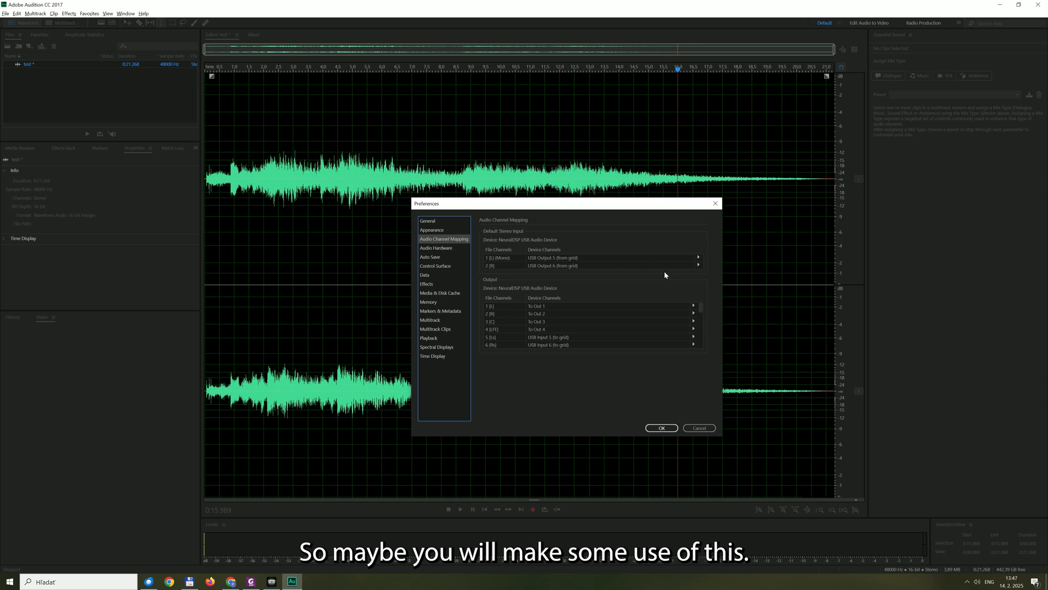
{"action": "mouse_move", "coordinate": [698, 428]}
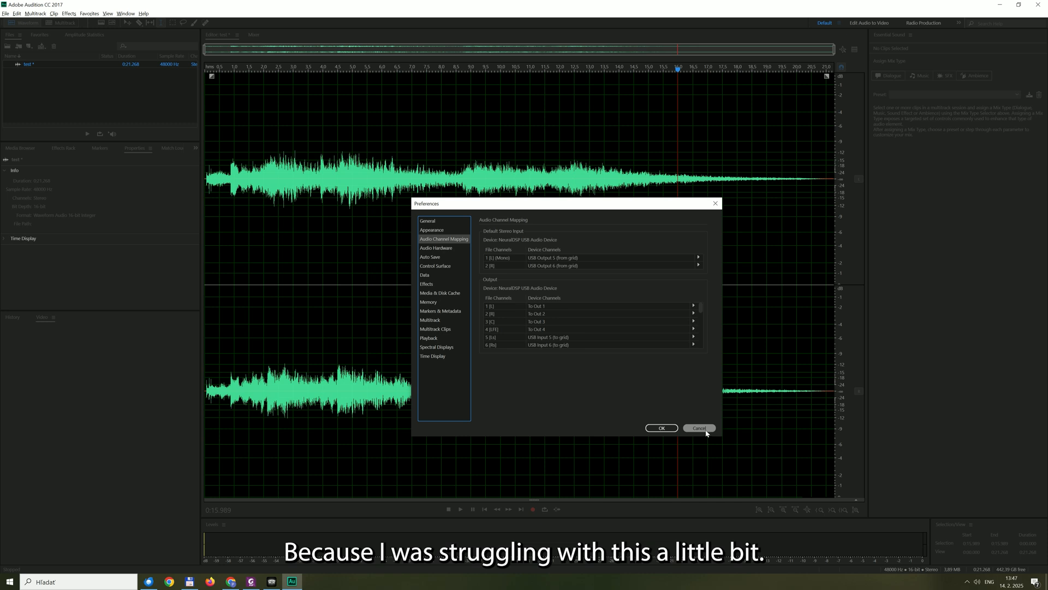
{"action": "left_click", "coordinate": [698, 428]}
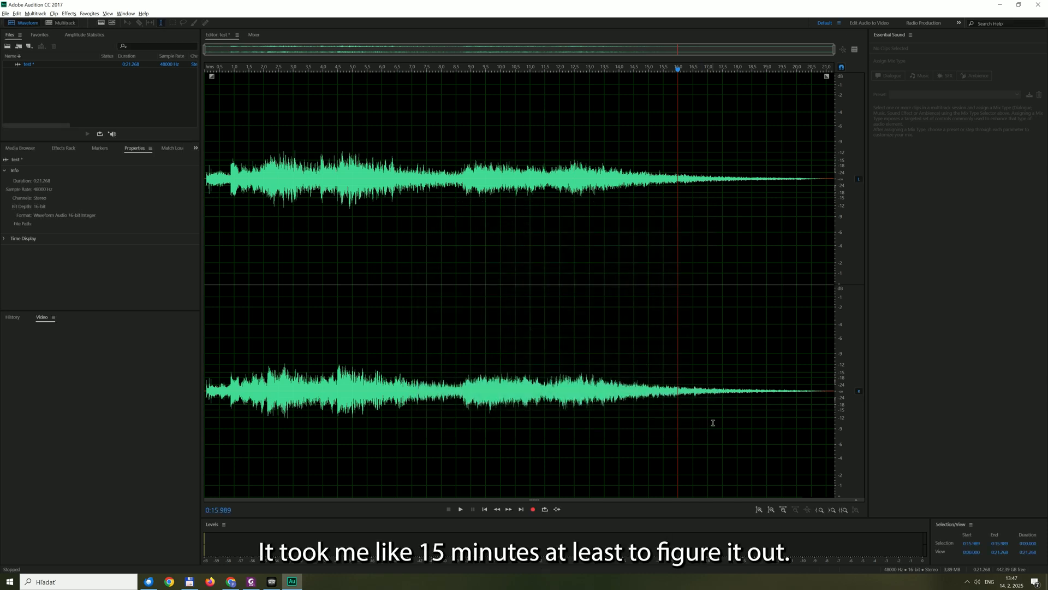